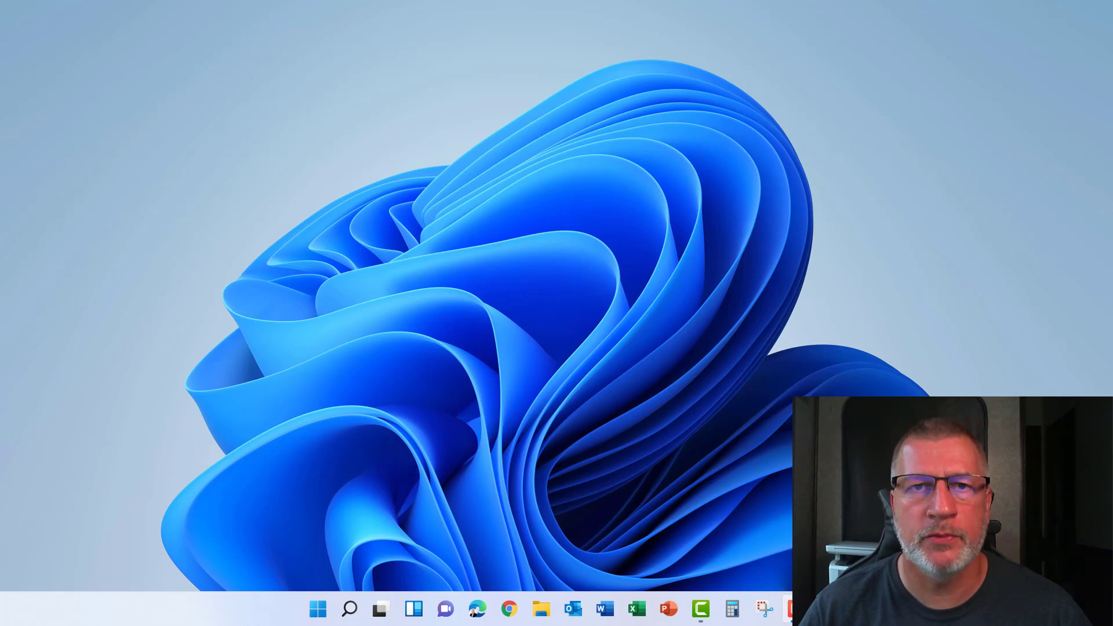
Browse Microsoft's Windows 11 page in the browser.
left_click(475, 608)
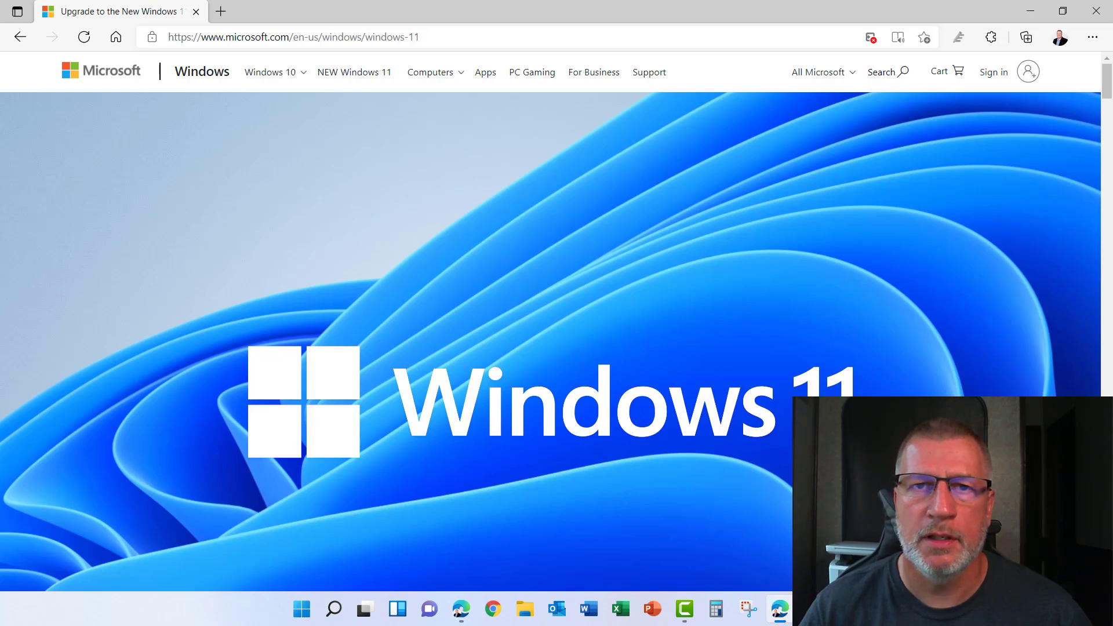
scroll("down", 3)
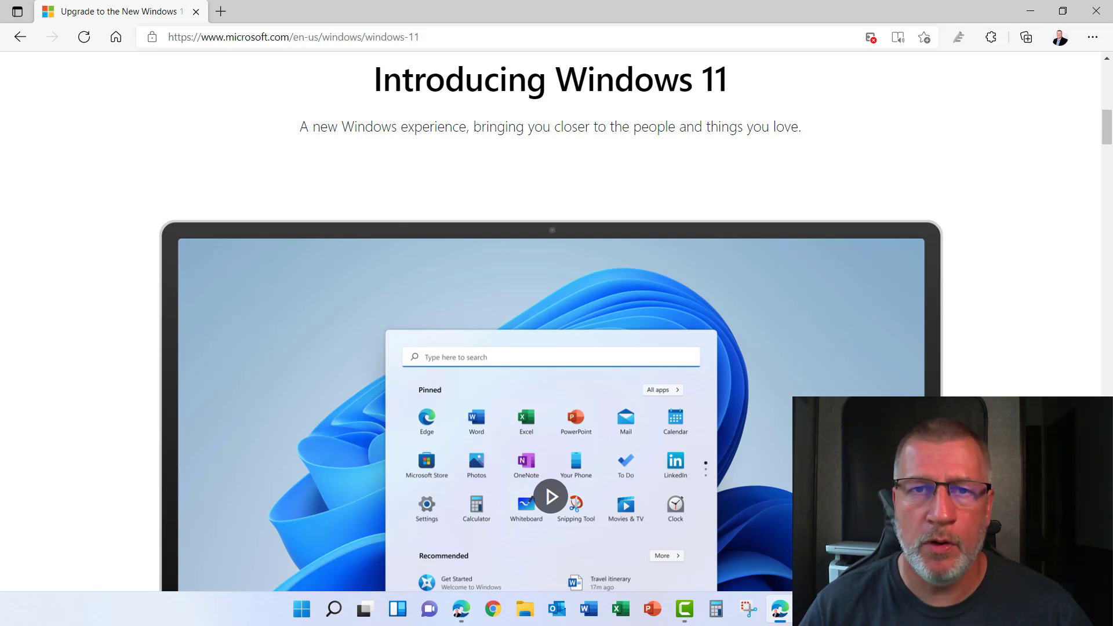
scroll("down", 3)
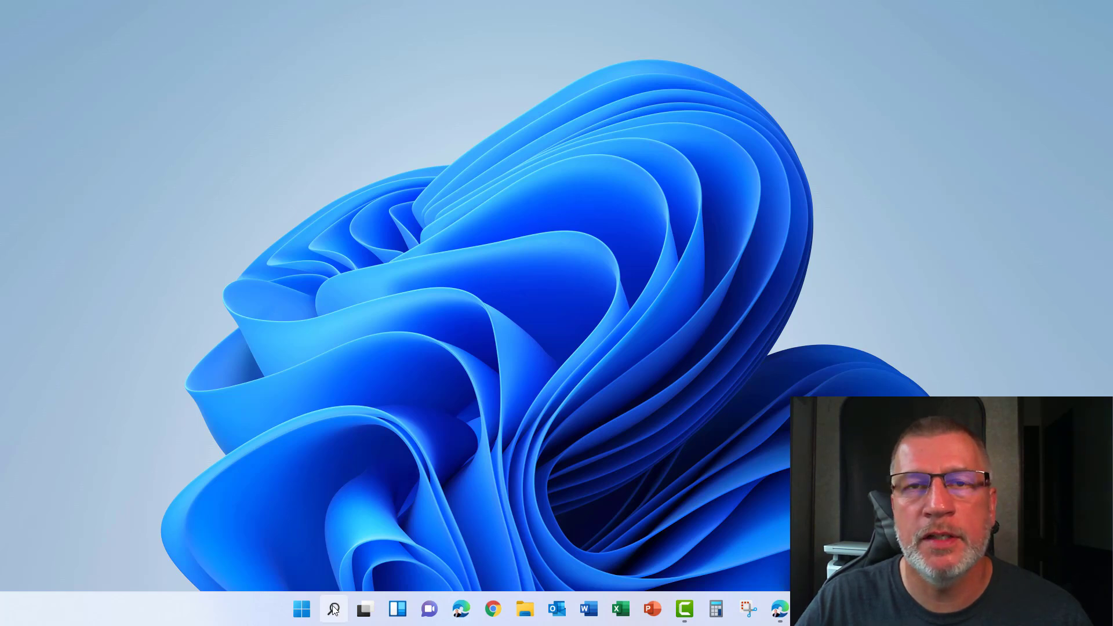
Search Windows for 'insider' and open the Windows Insider Program settings.
left_click(332, 608)
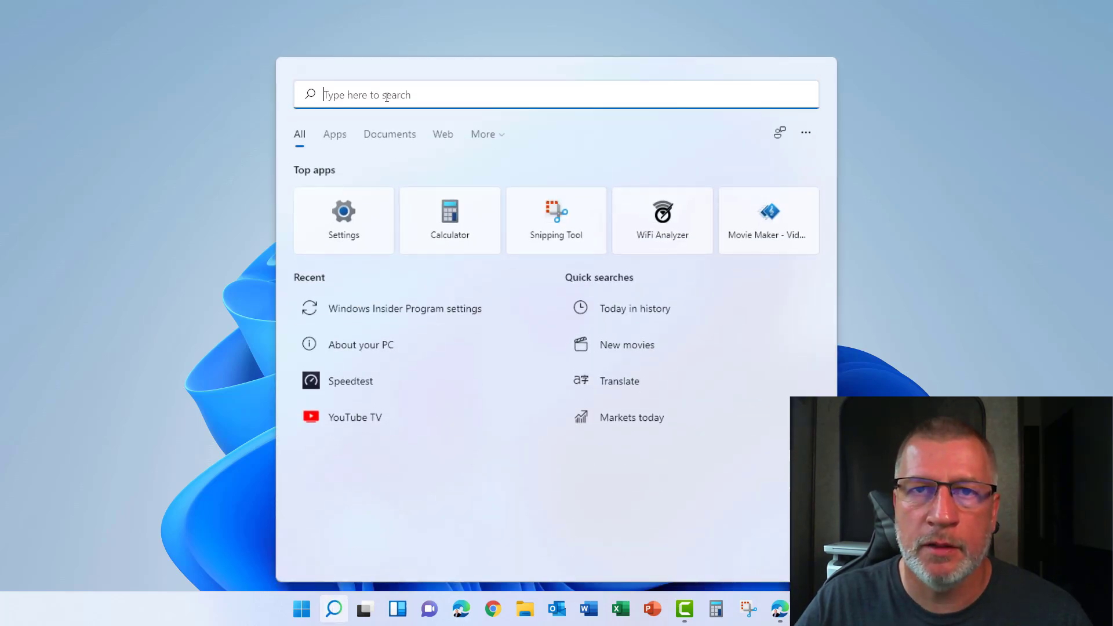
type("insider")
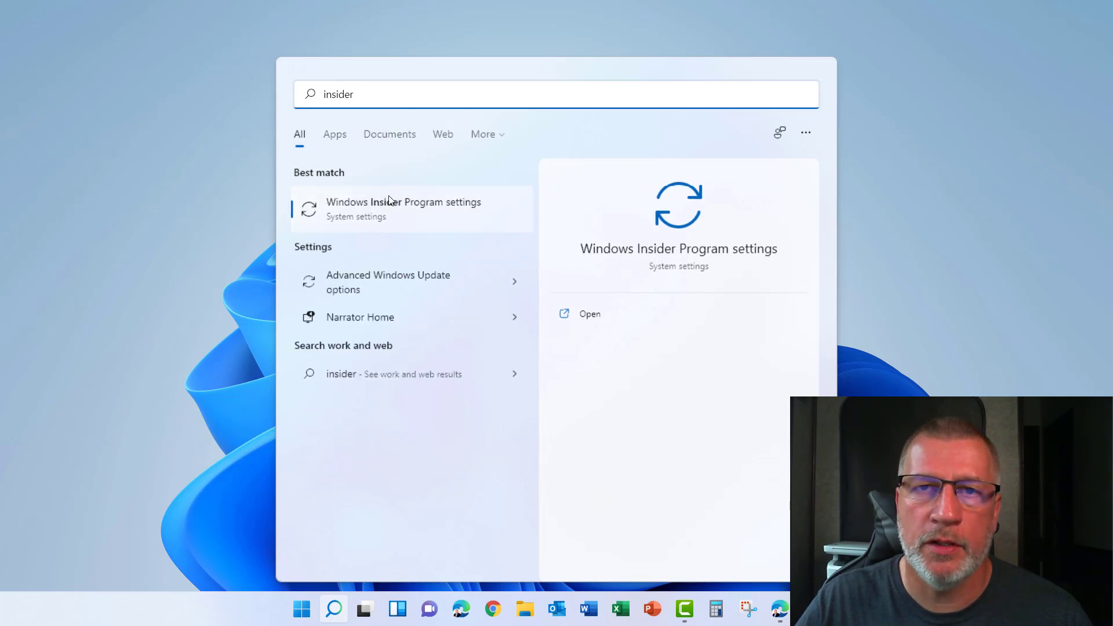
left_click(403, 209)
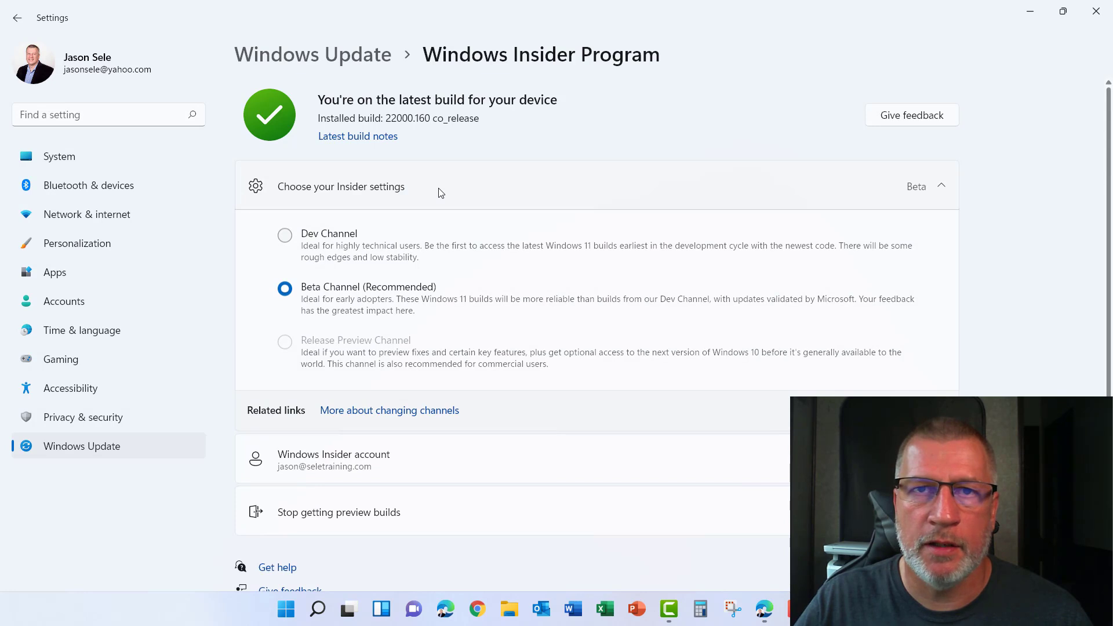
Switch the Insider channel to Dev, then back to Beta (Recommended).
left_click(285, 235)
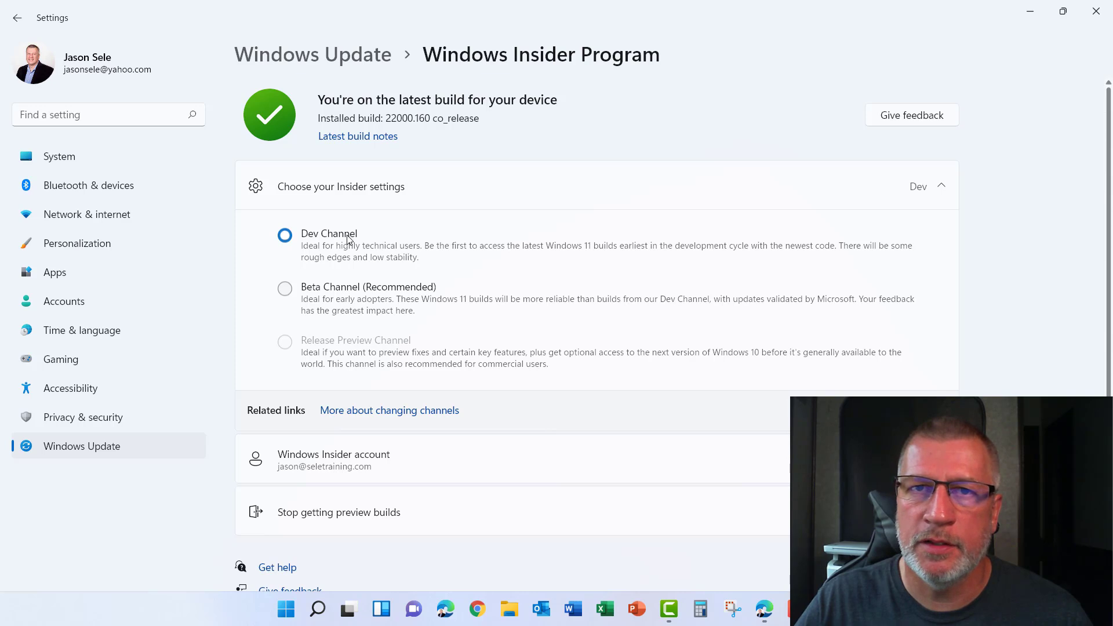
left_click(284, 289)
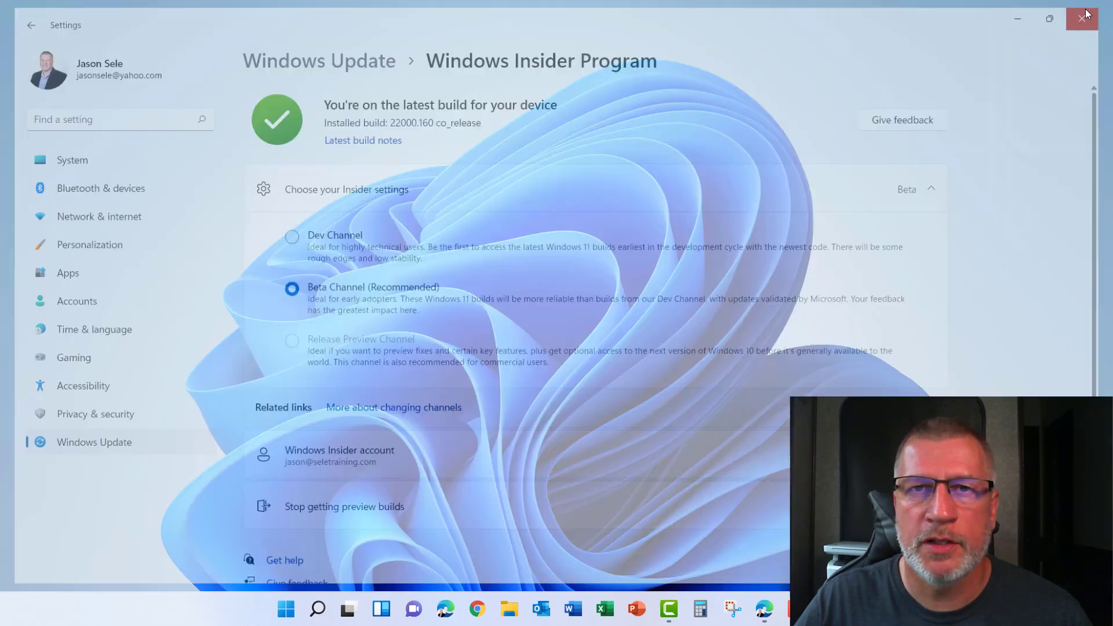
Close the Windows Insider Program settings window.
left_click(1081, 19)
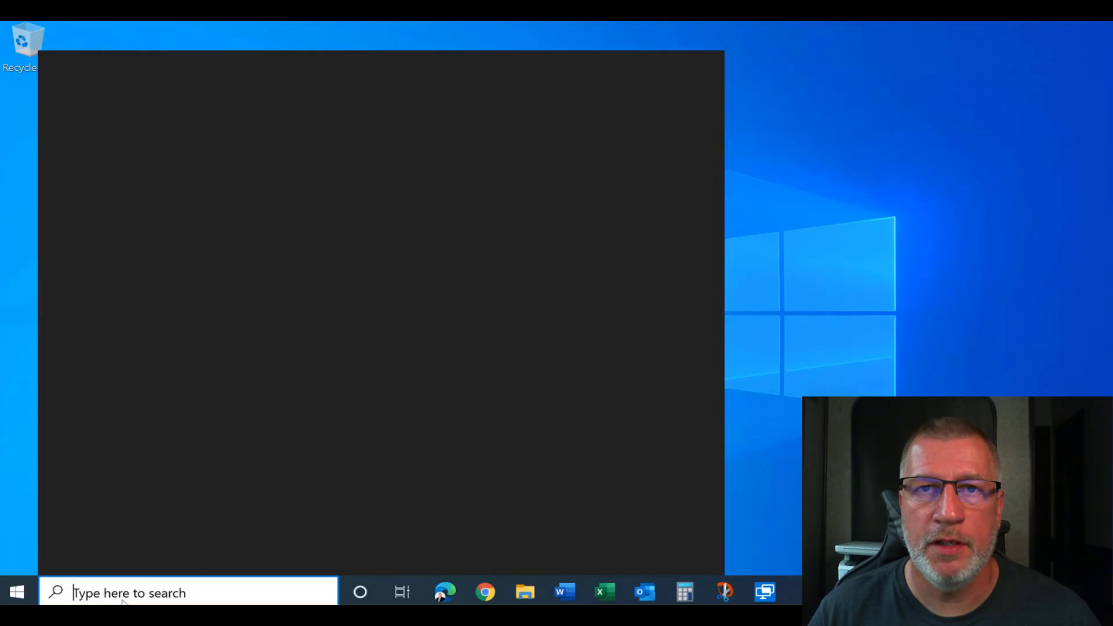
Search 'control' and reach Backup and Restore (Windows 7) under System and Security.
type("control")
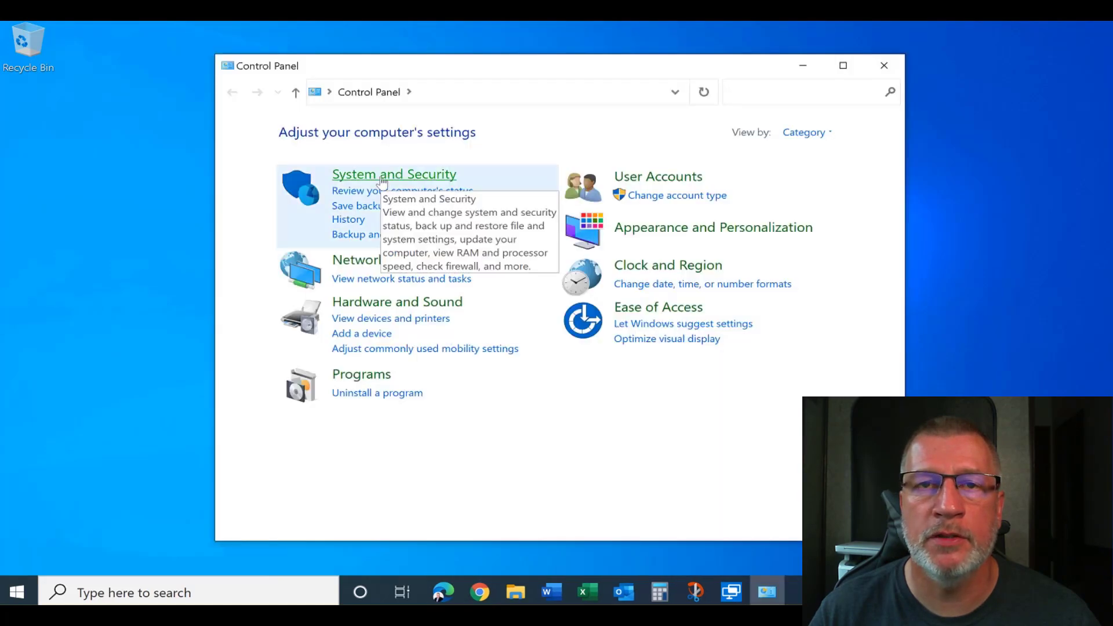
left_click(394, 174)
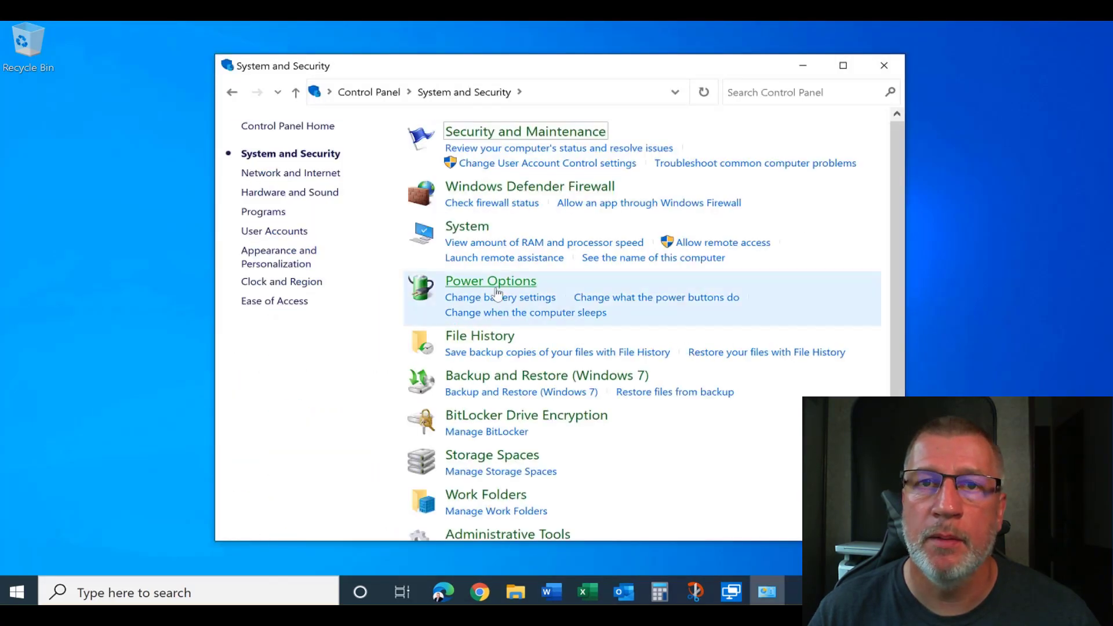
mouse_move(546, 375)
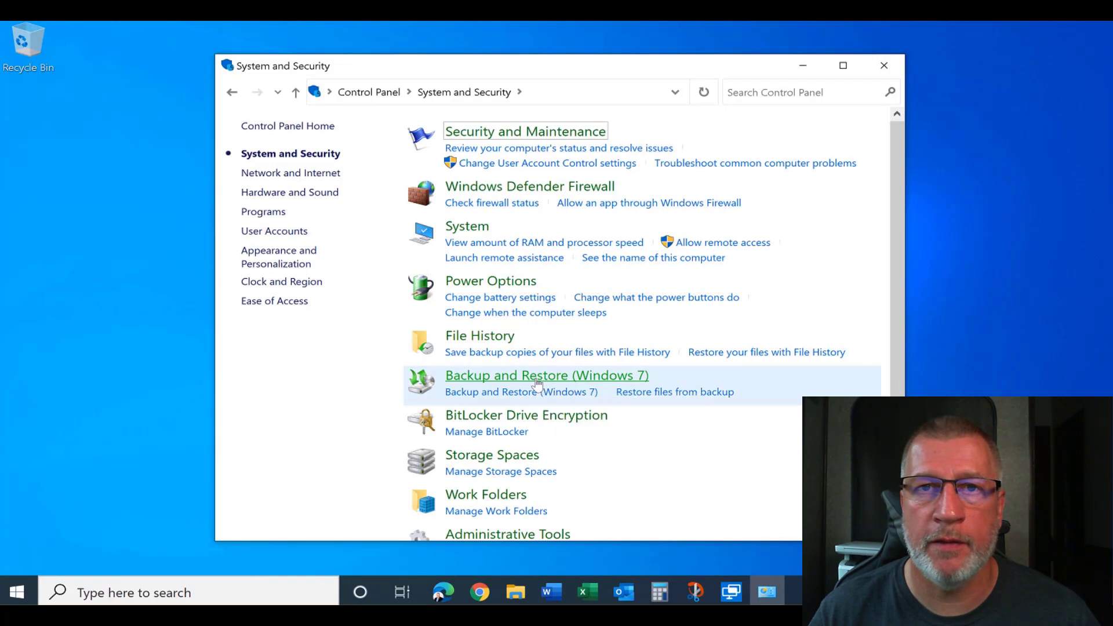
left_click(546, 375)
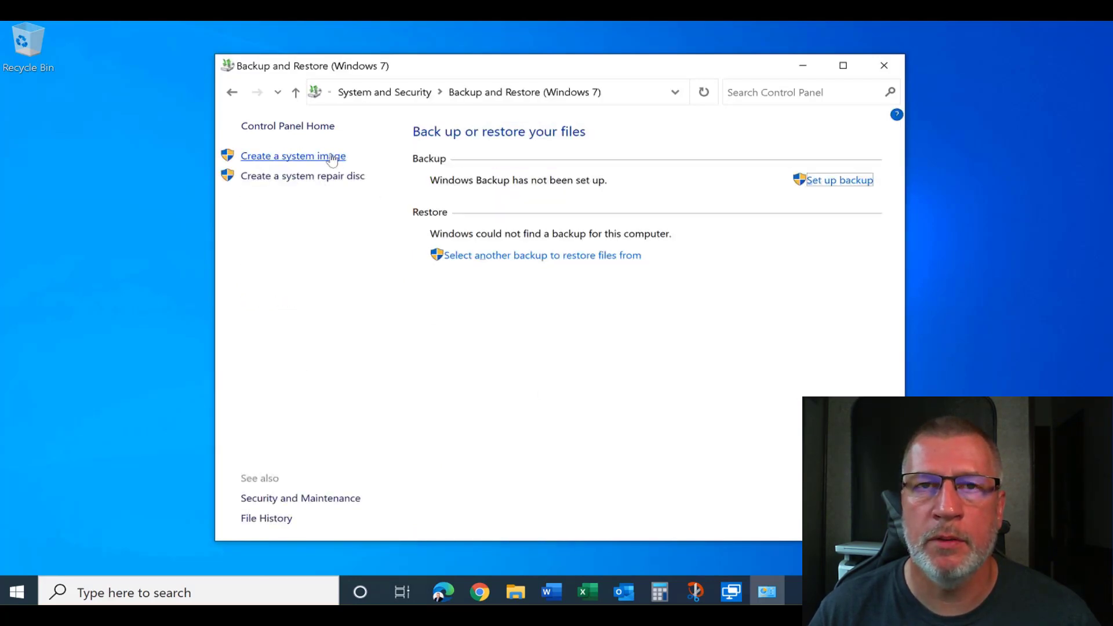
Create a system image on Backup SSD (D:) and decline the system repair disc.
left_click(292, 155)
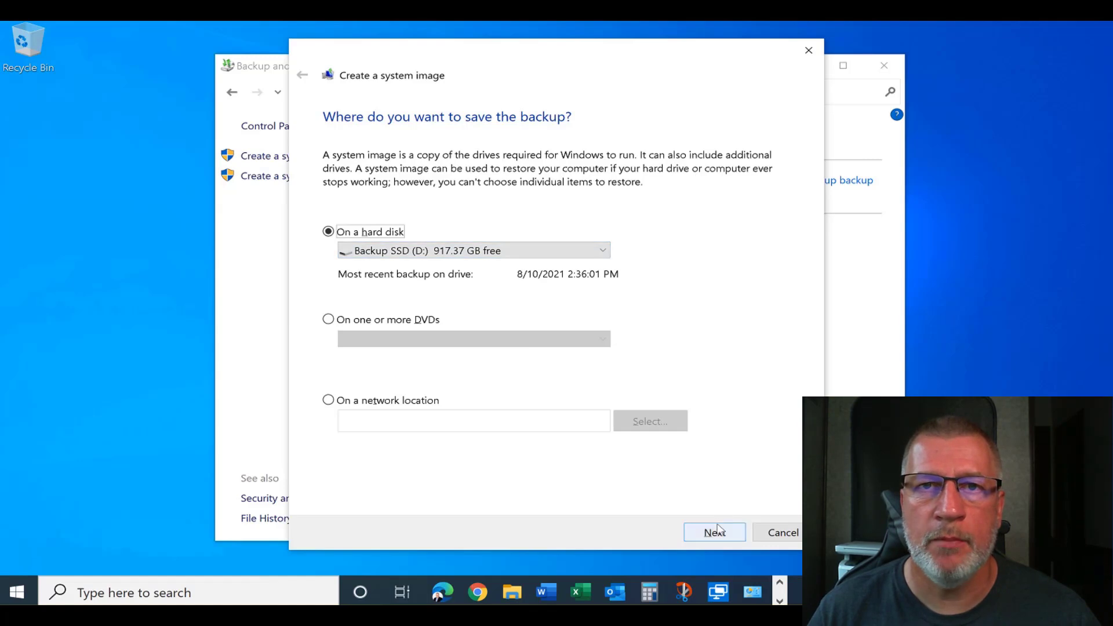
left_click(714, 532)
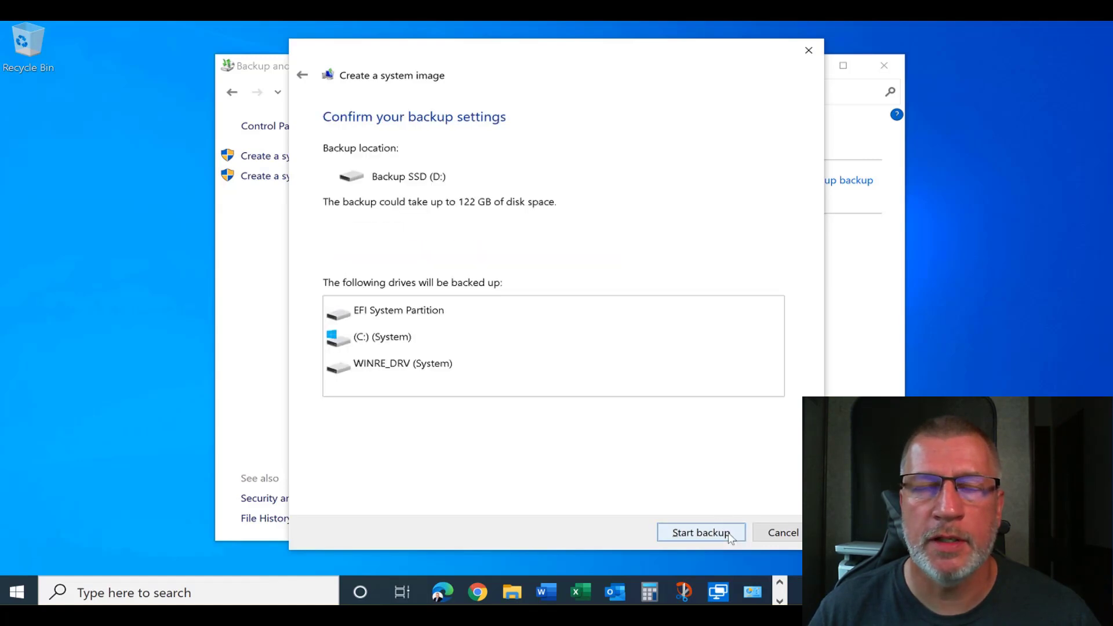
left_click(700, 532)
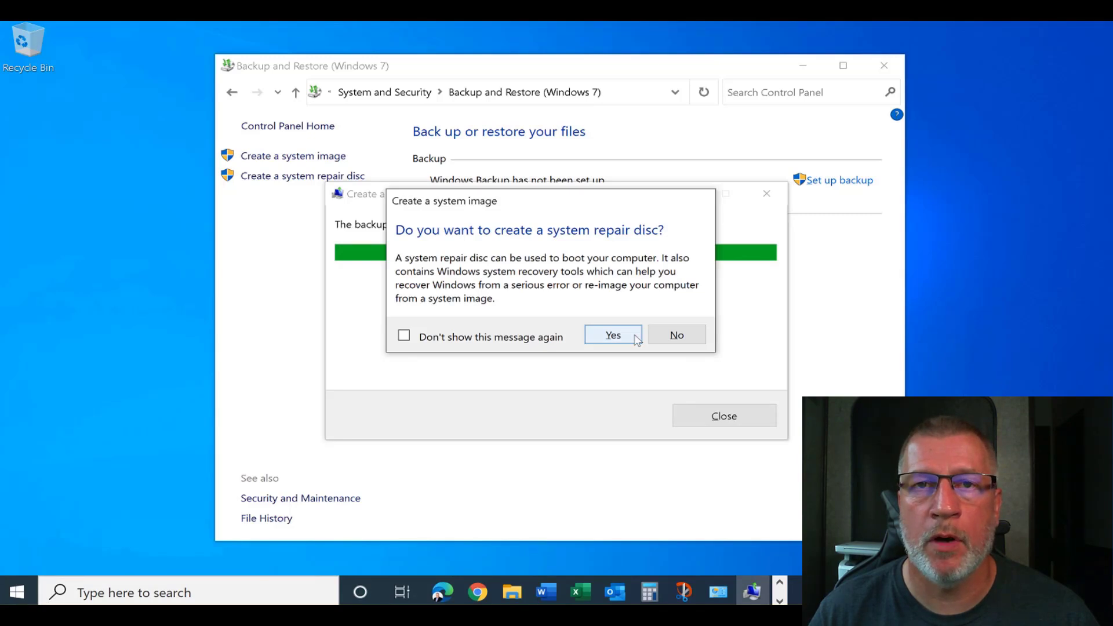
mouse_move(556, 360)
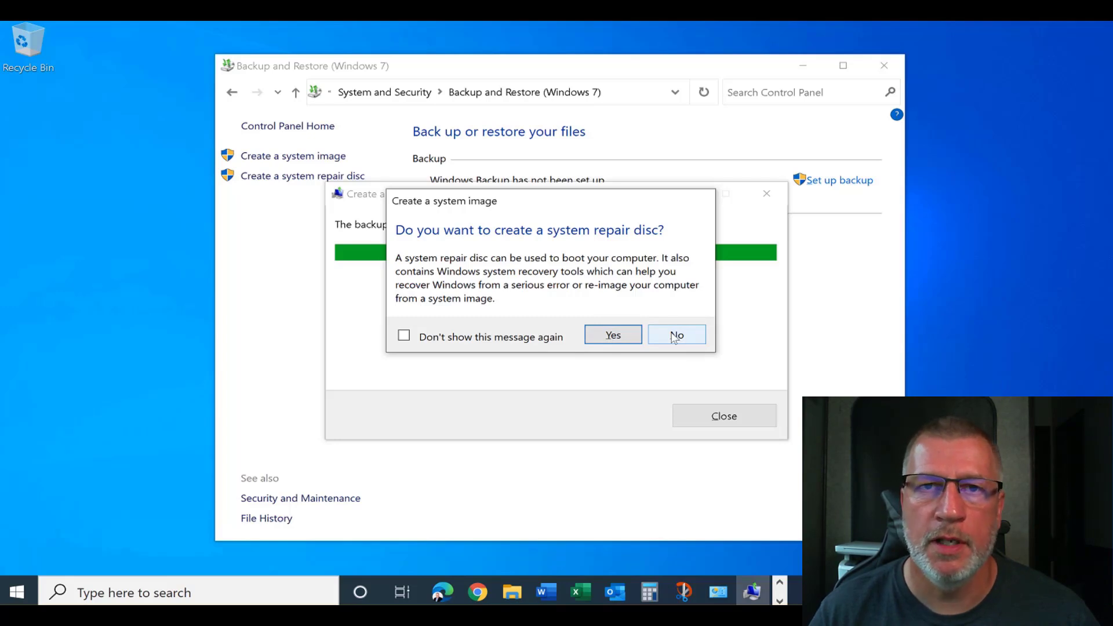
left_click(676, 334)
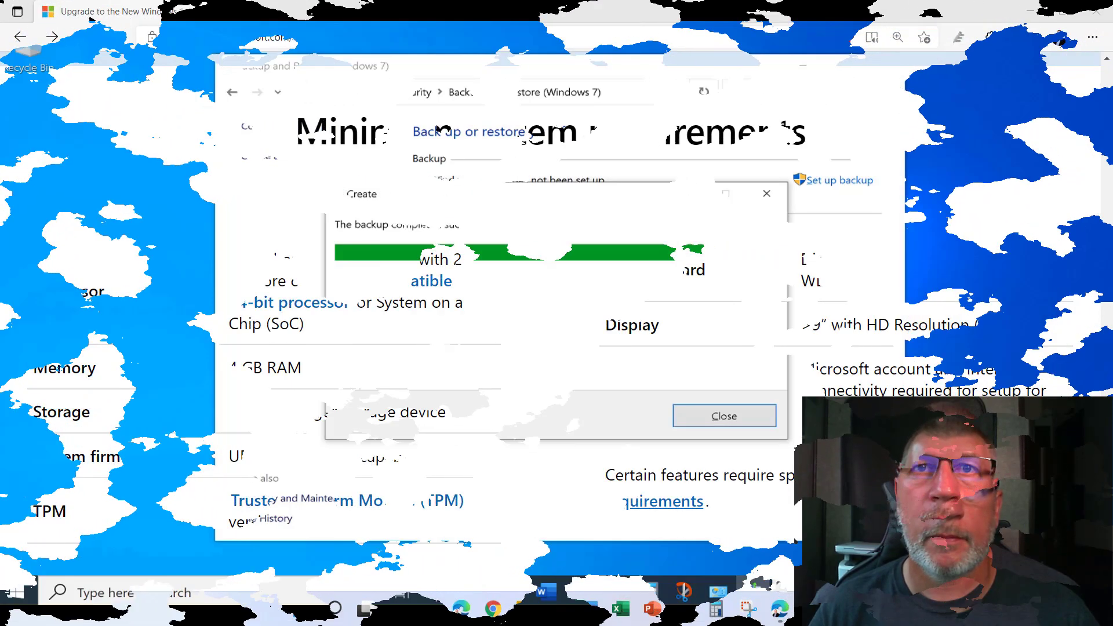
Leave the requirements page and launch Microsoft Edge from the taskbar.
left_click(724, 417)
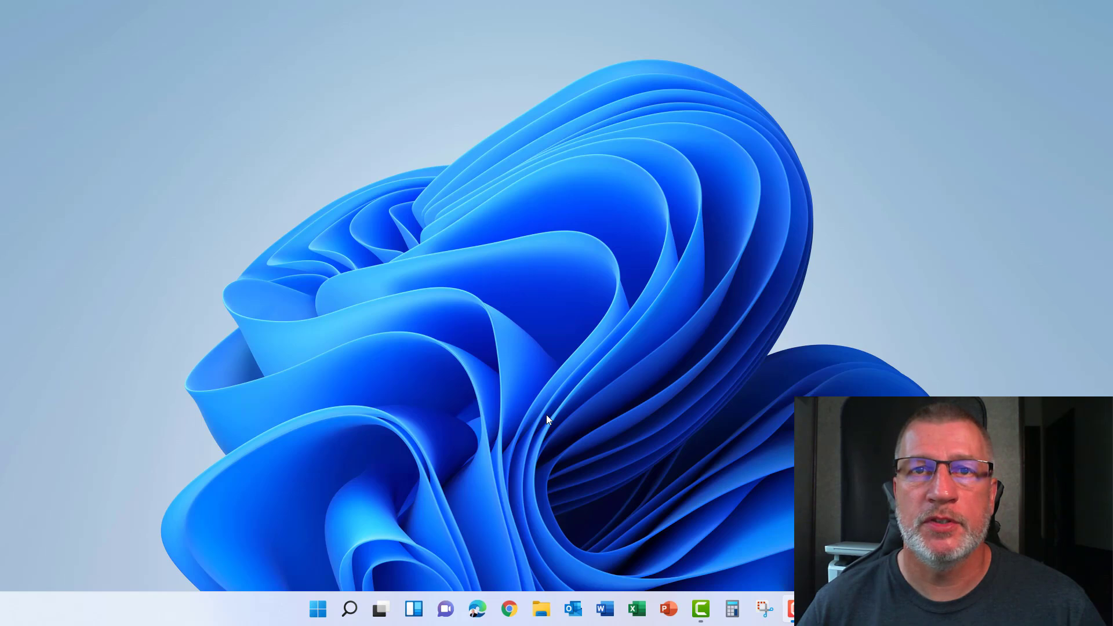
left_click(476, 608)
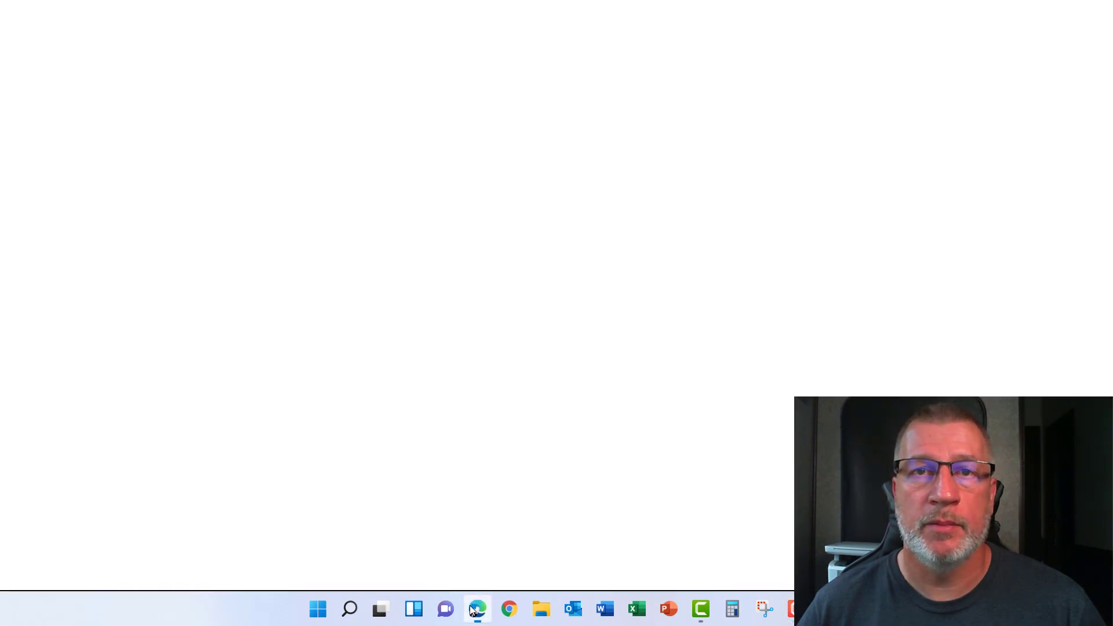
Google 'whynotwin11' and open the rcmaehl/WhyNotWin11 GitHub release page.
left_click(477, 609)
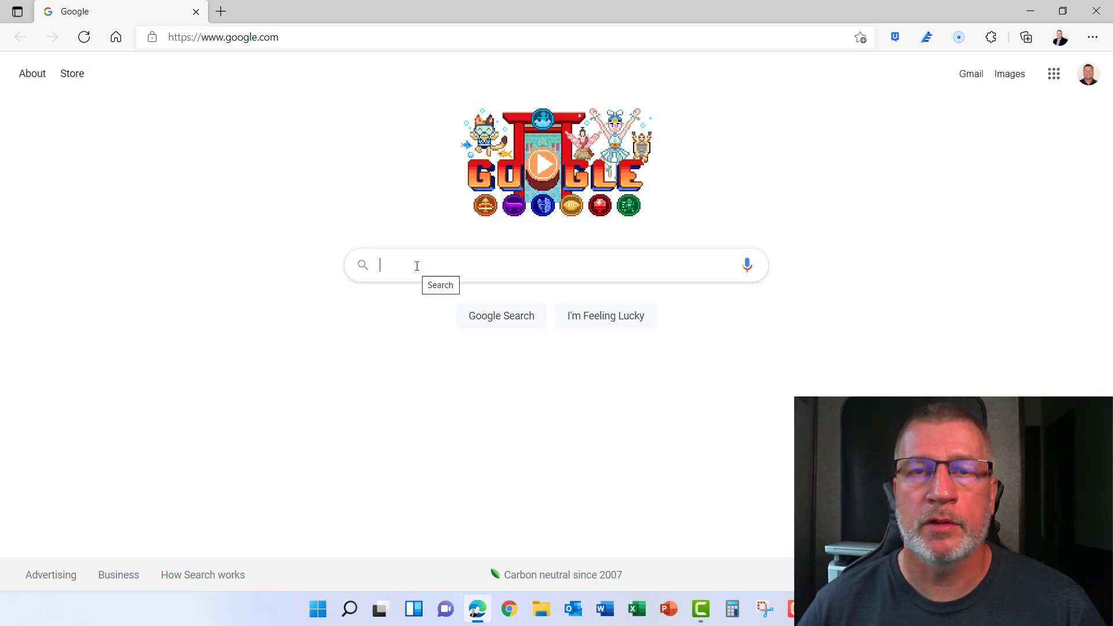
type("whynotwin11")
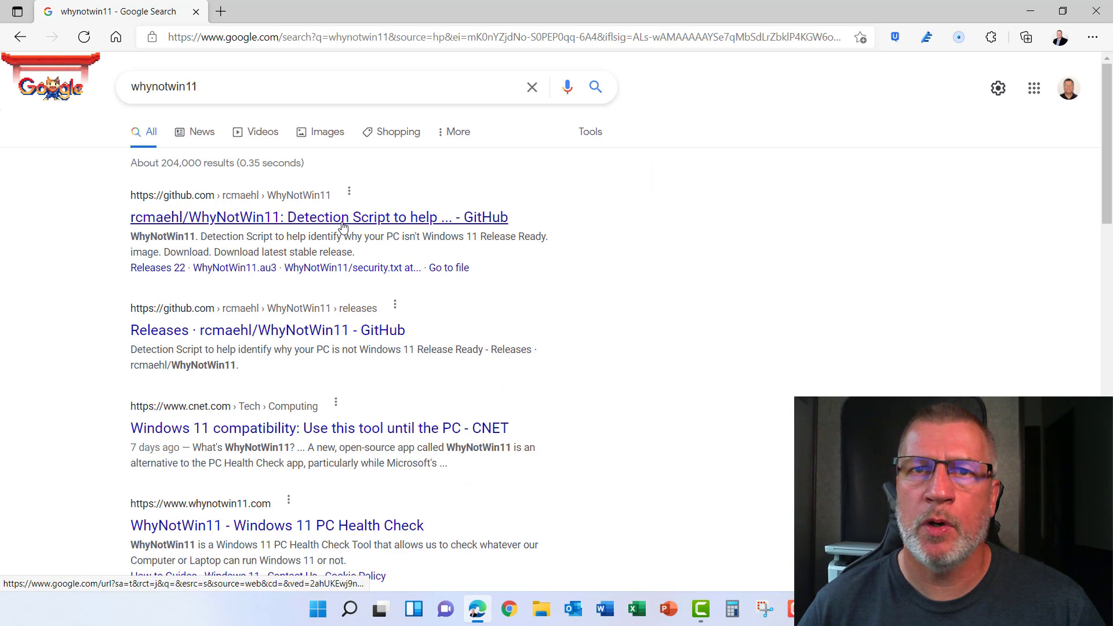
left_click(319, 217)
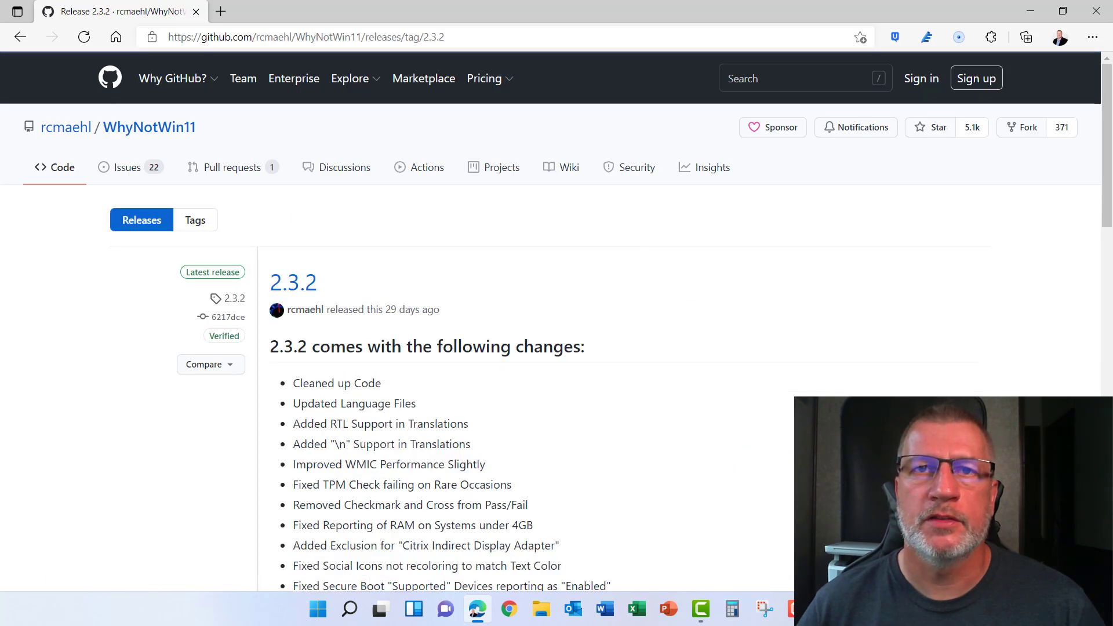
scroll("down", 3)
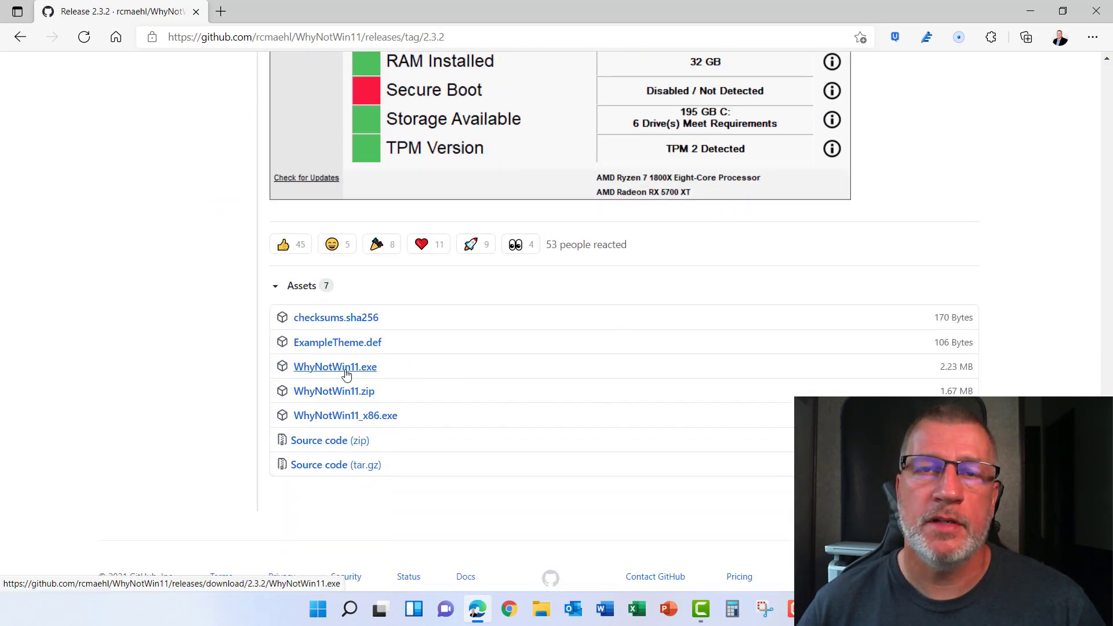
Download and run WhyNotWin11.exe, allowing the unverified app and dismissing its notice.
left_click(335, 367)
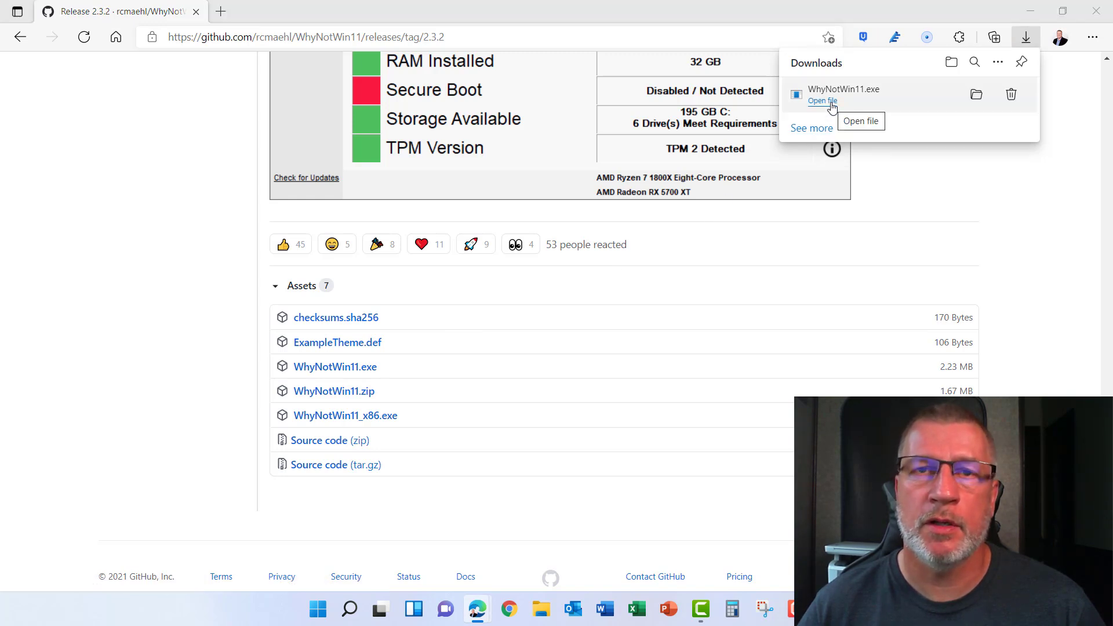
left_click(822, 101)
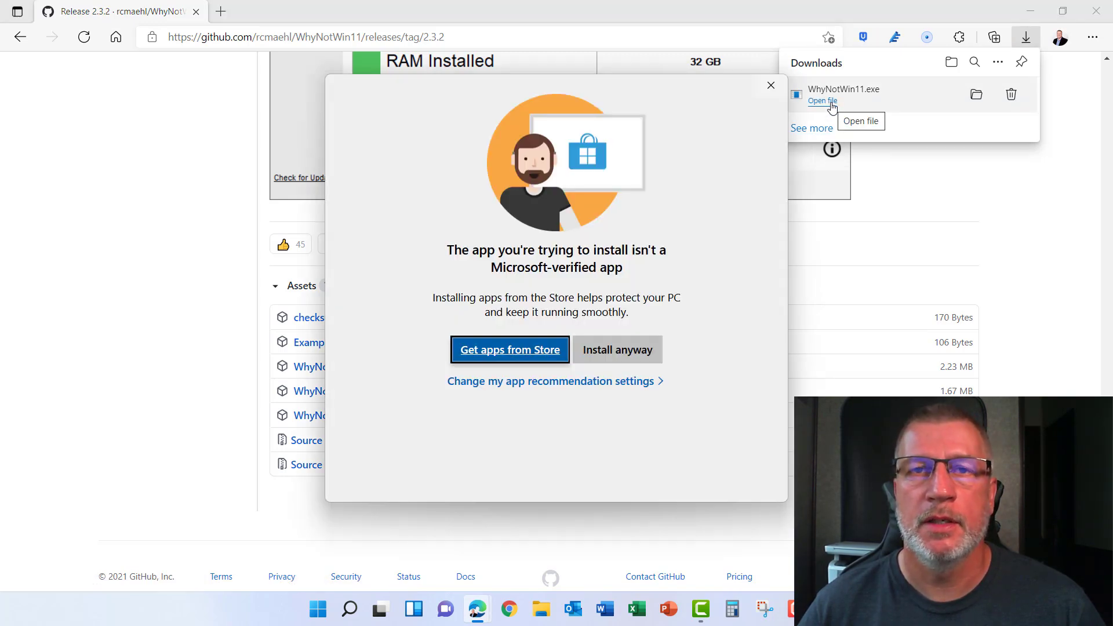
left_click(617, 349)
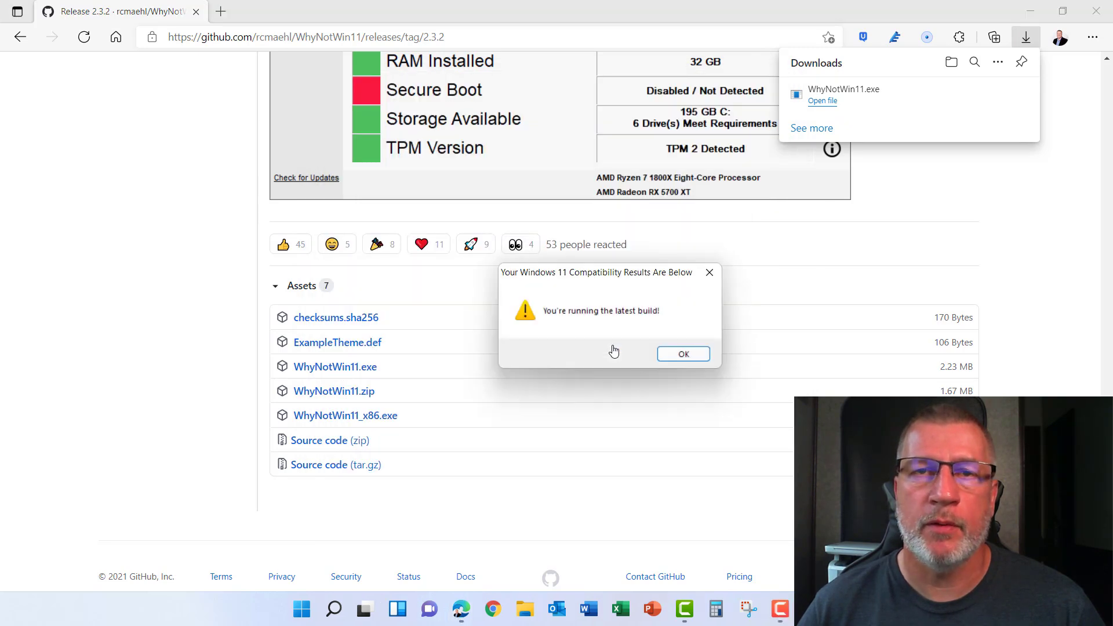
left_click(682, 354)
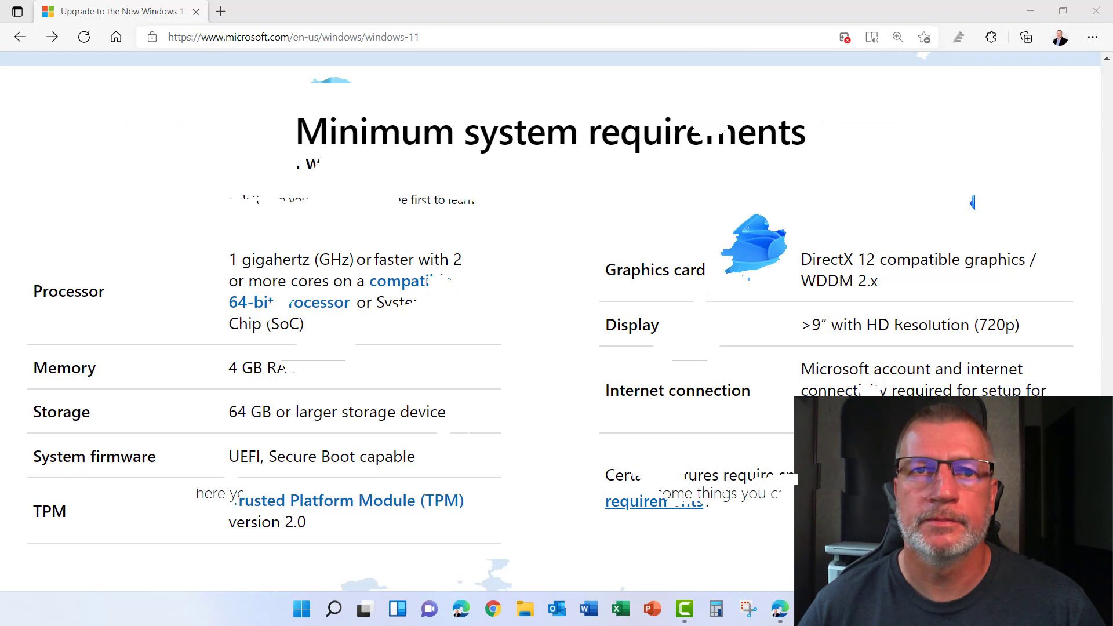
Expand the FAQ question on when PCs with Windows 11 pre-installed arrive.
scroll("down", 3)
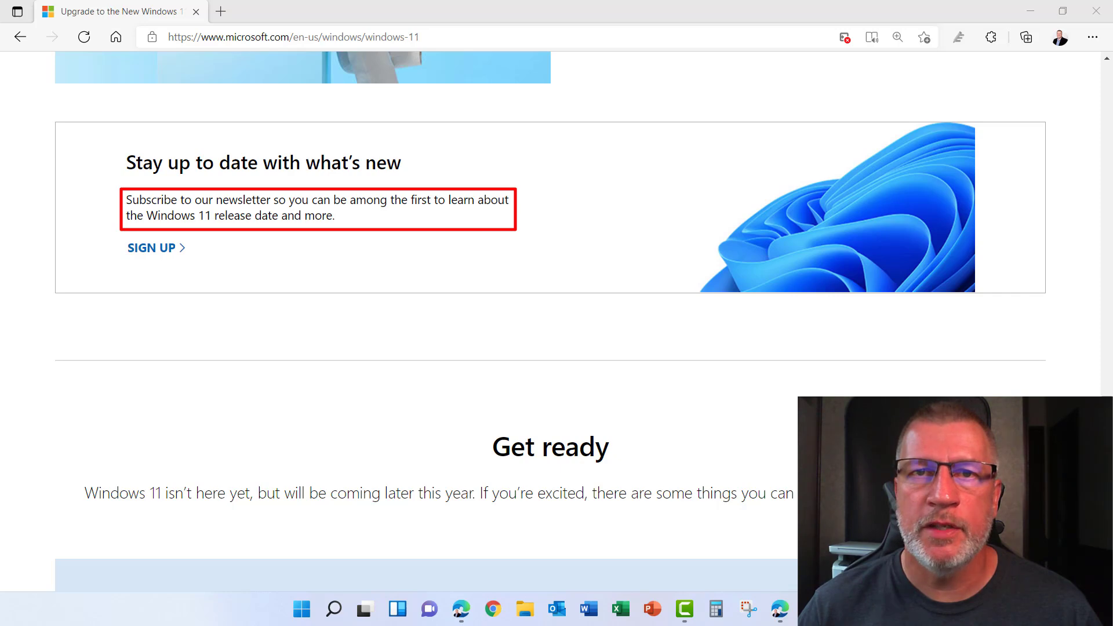
left_click(301, 609)
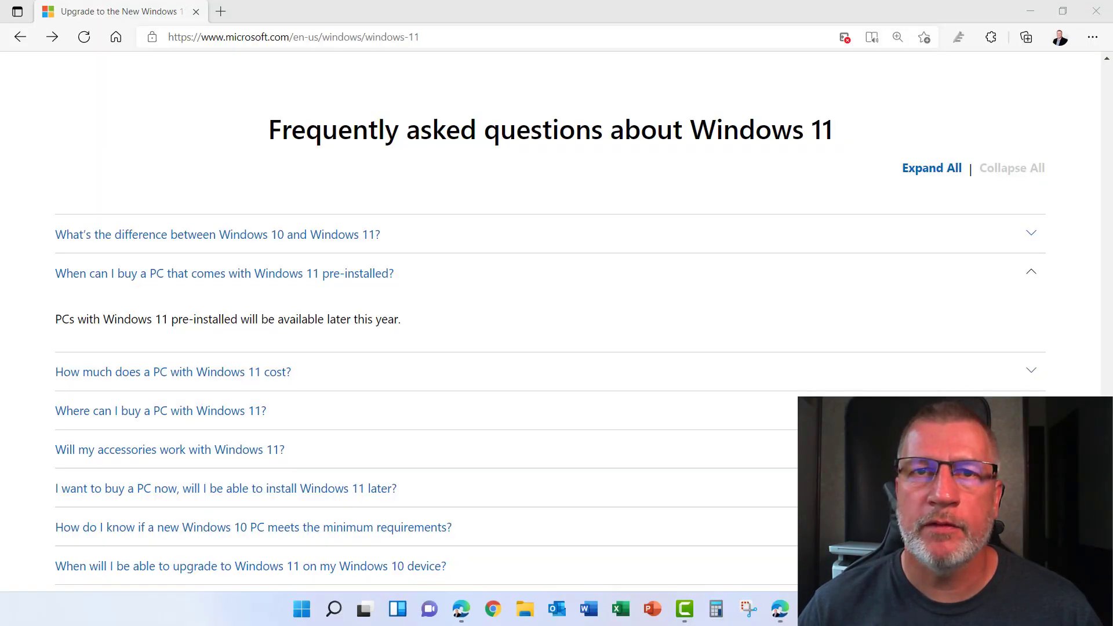
Highlight the FAQ answer on installing Windows 11 later on a PC bought now.
left_click_drag(279, 319, 406, 318)
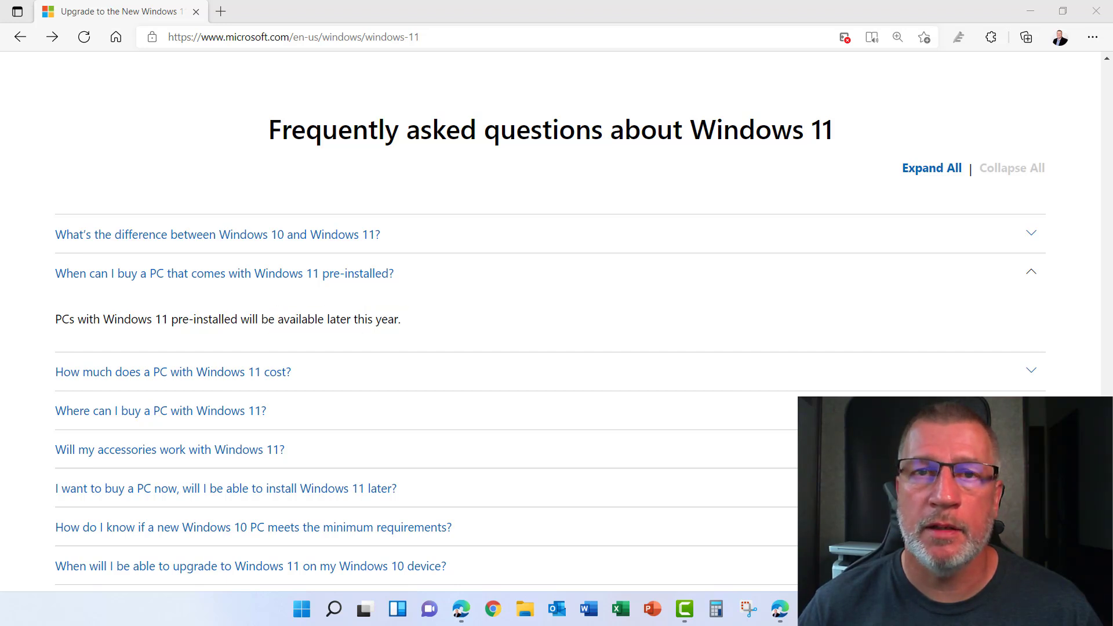
scroll("down", 3)
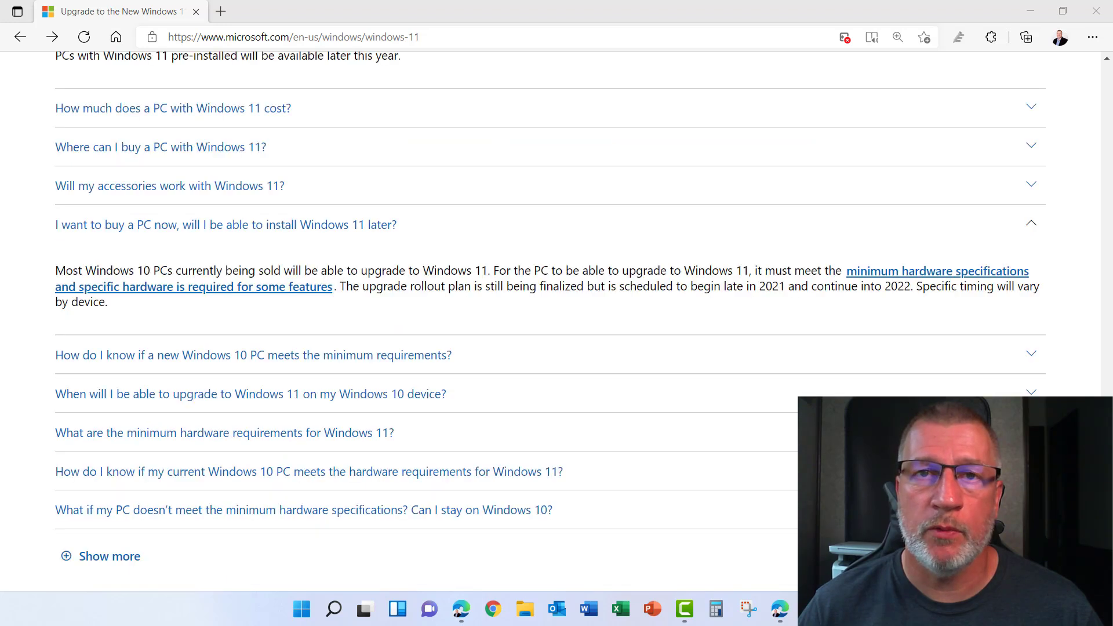
left_click_drag(334, 287, 916, 287)
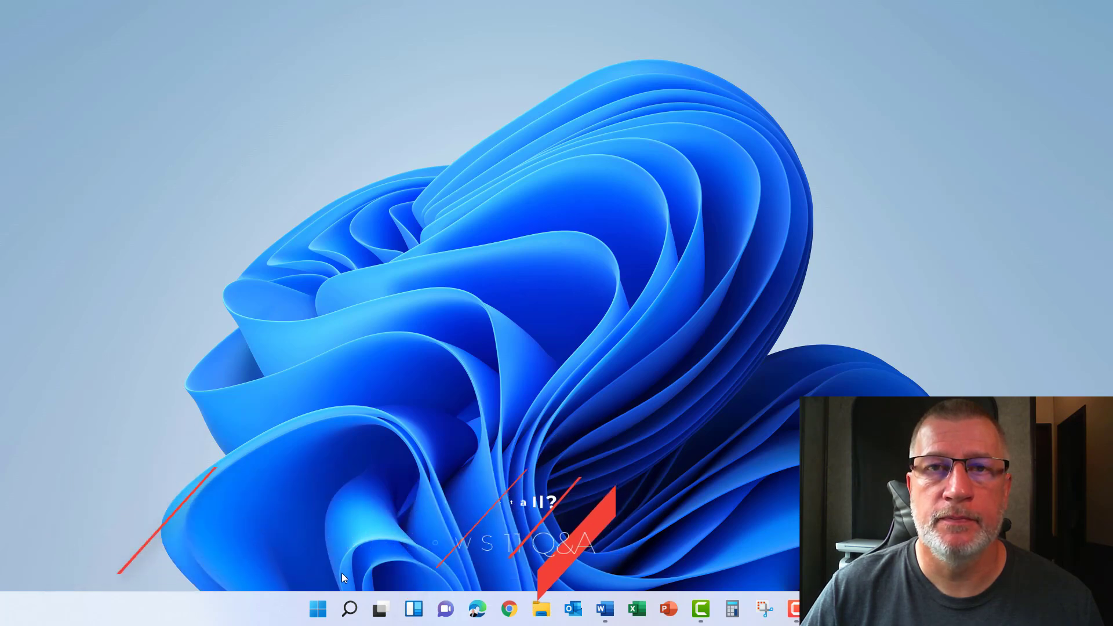
Reach the Windows Update page in Settings via Start, confirming the PC is up to date.
left_click(317, 609)
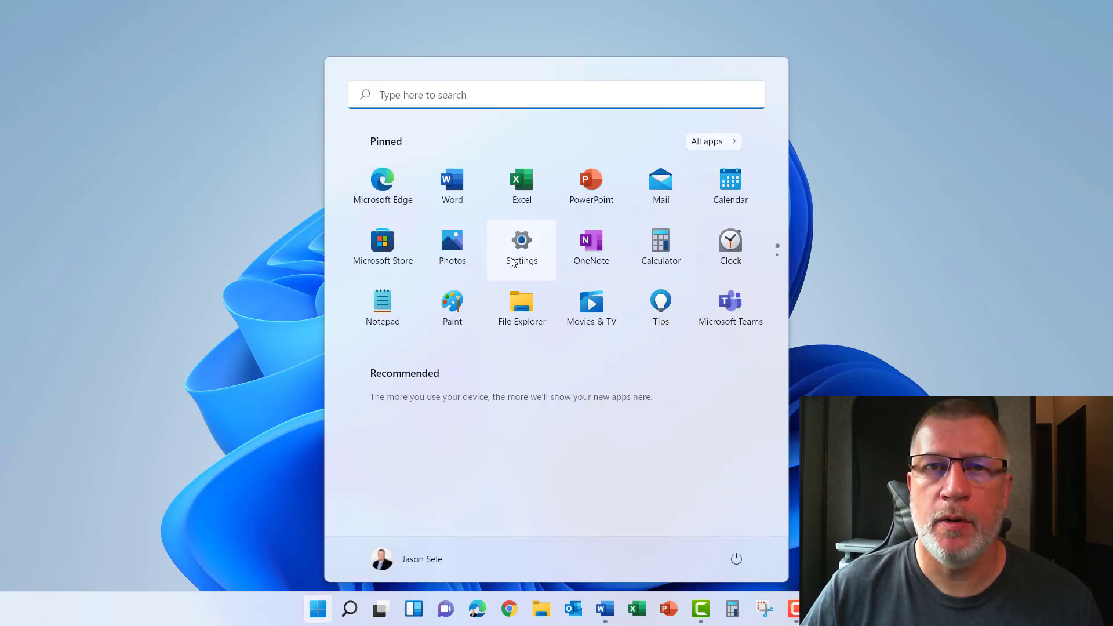
left_click(521, 245)
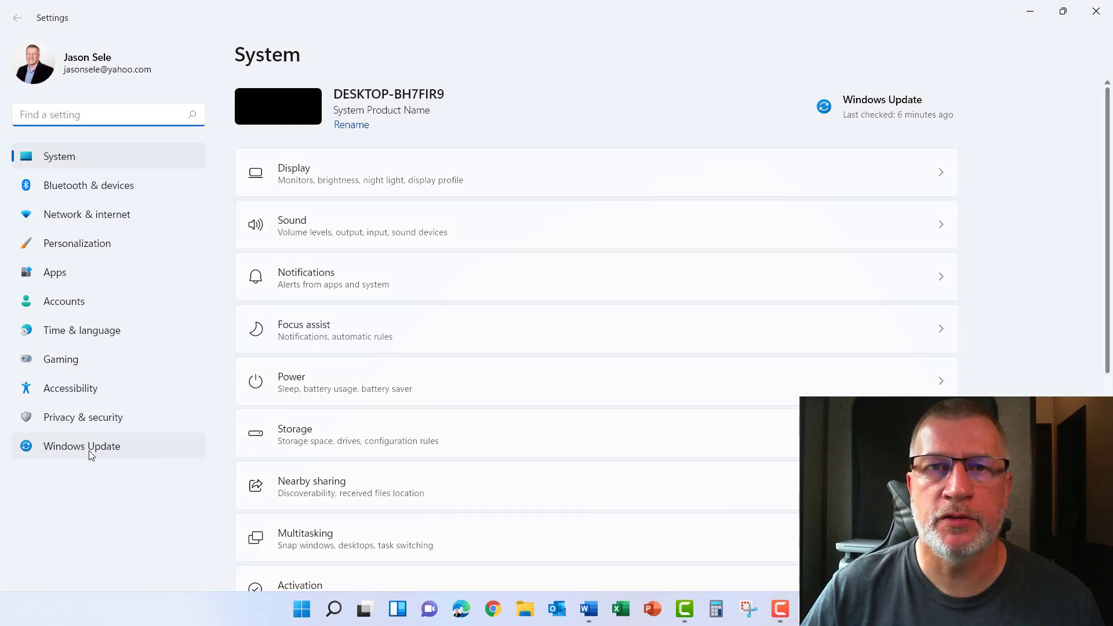
left_click(81, 446)
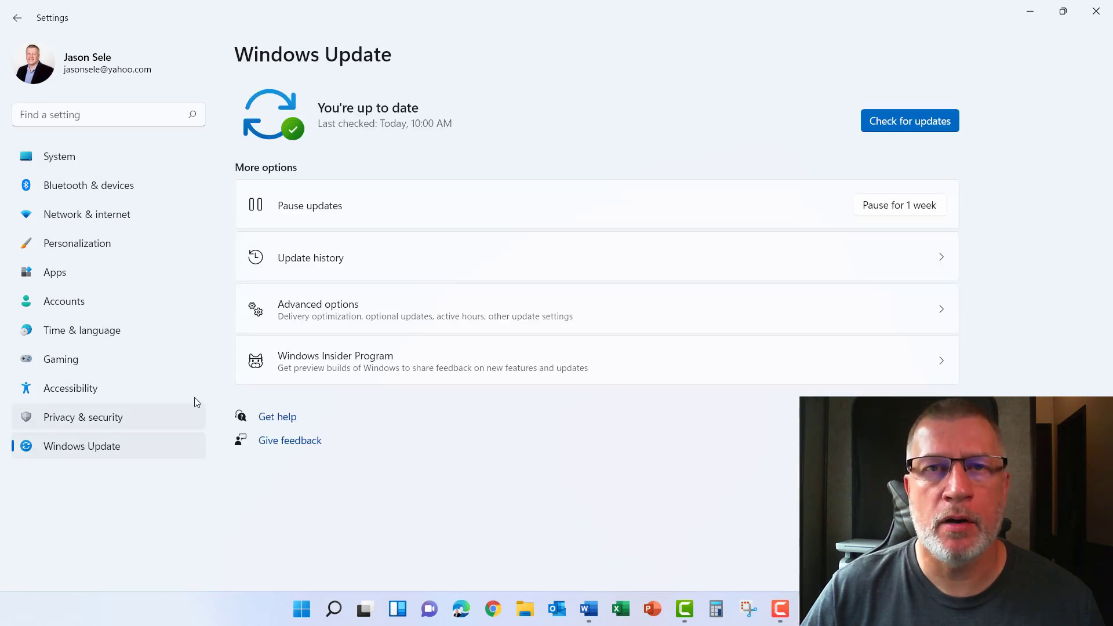
left_click(910, 120)
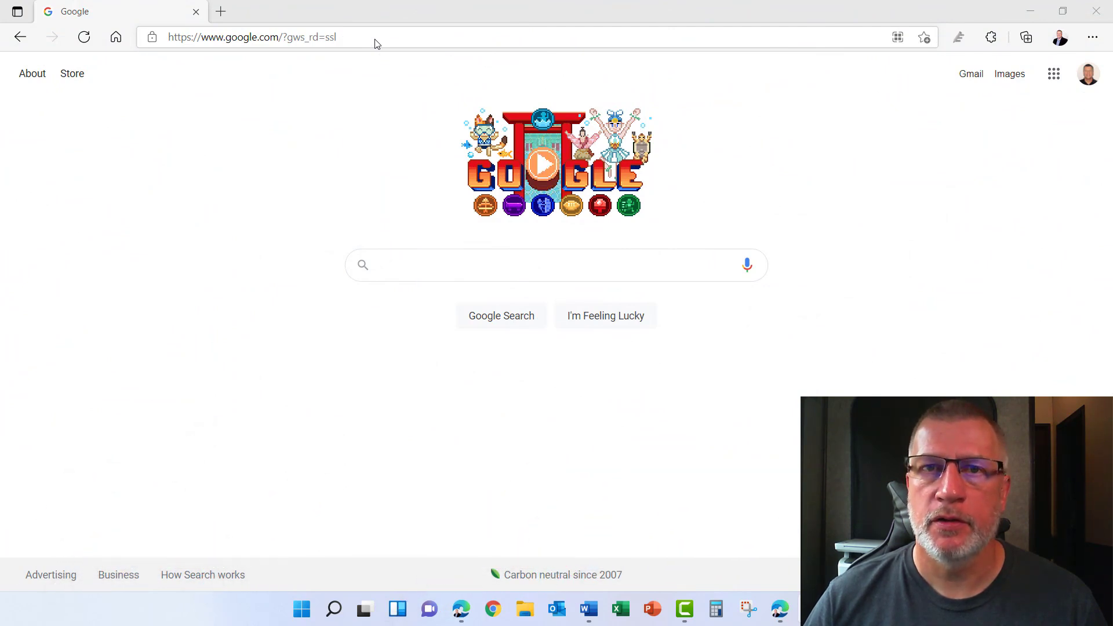
Go to insider.windows.com and follow the Quick connect ISOs link to the Insider Preview ISO page.
type("https://insider.windows.com/en-us/")
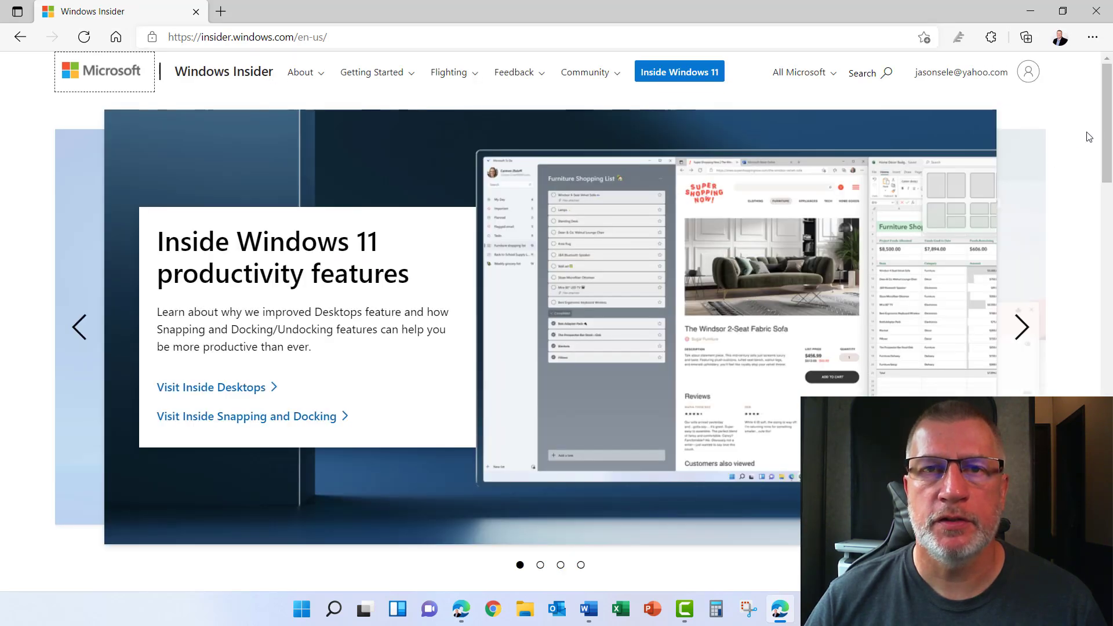
scroll("down", 3)
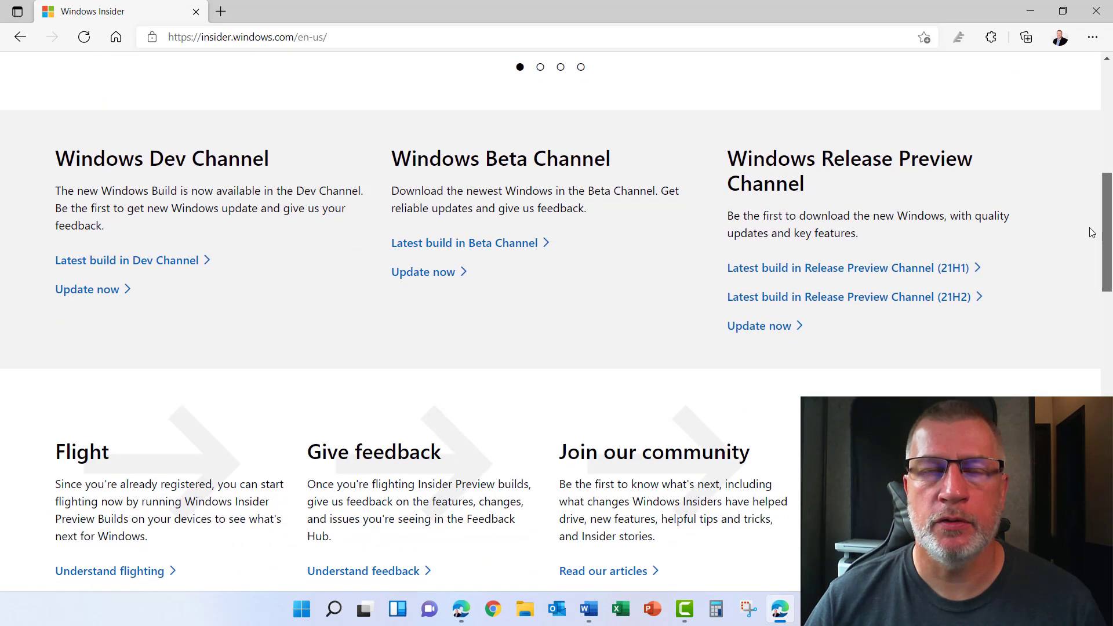
scroll("down", 3)
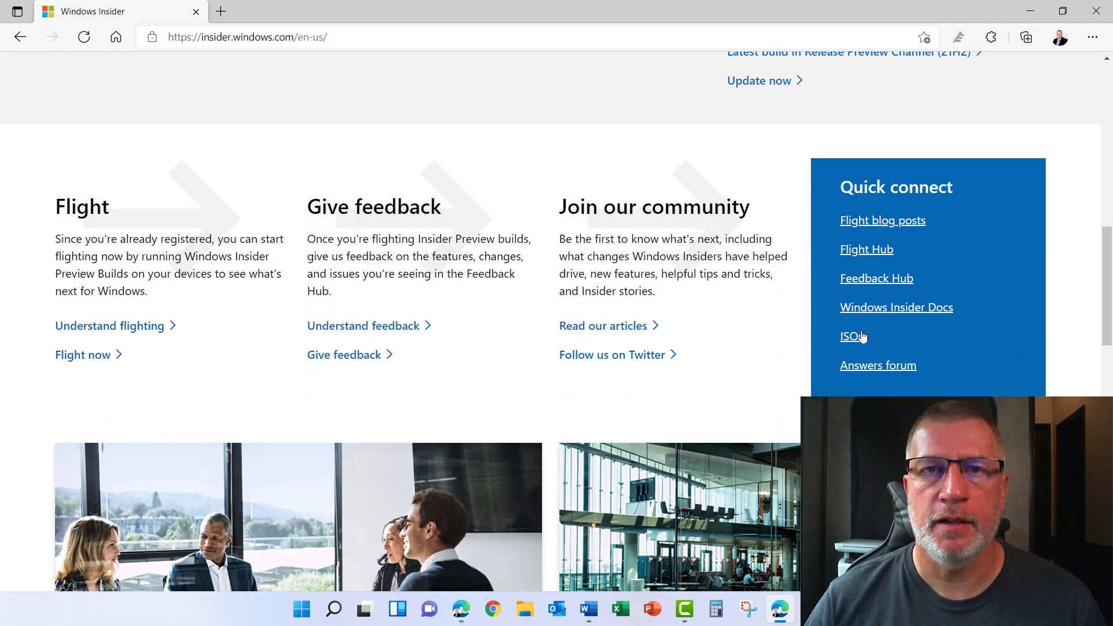
left_click(849, 336)
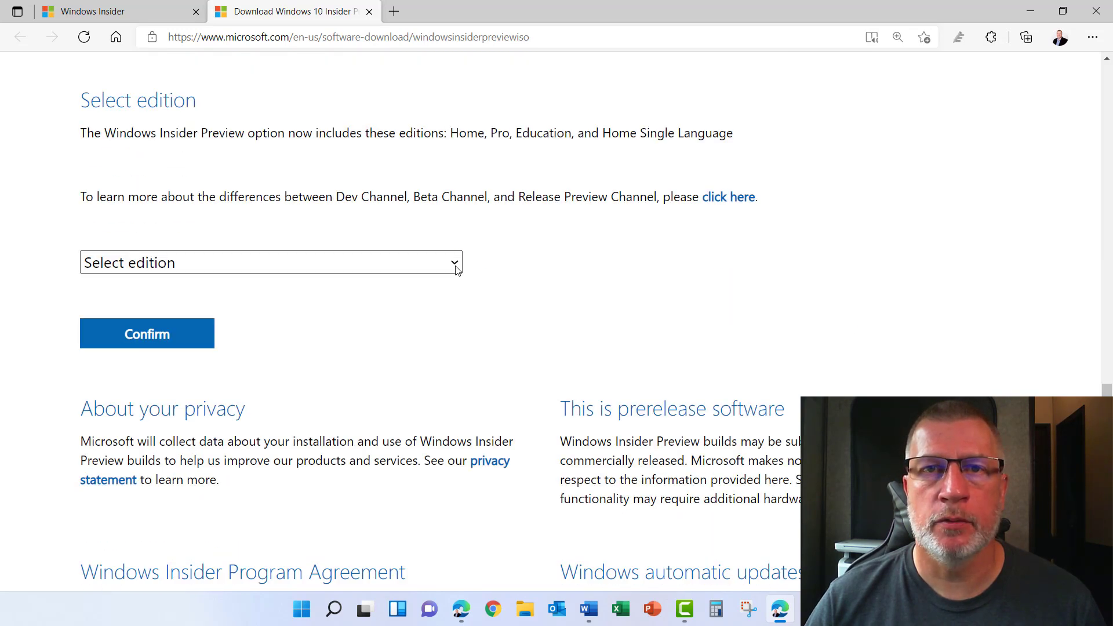
Choose Windows 11 Insider Preview (Beta Channel) in English and start the 64-bit build 22000.132 download.
left_click(270, 262)
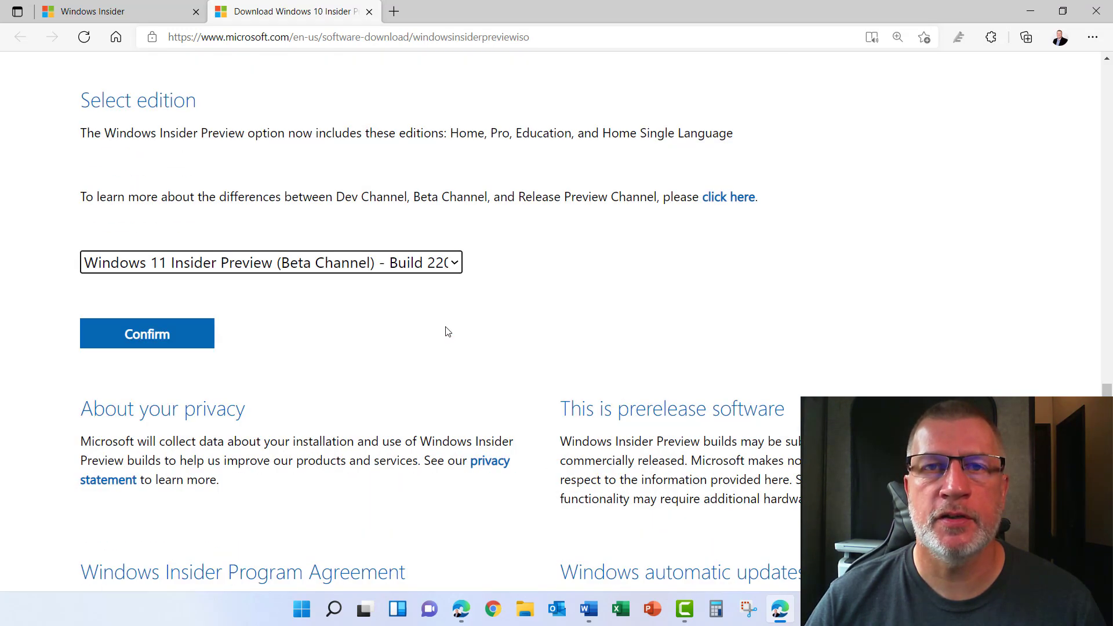
left_click(146, 334)
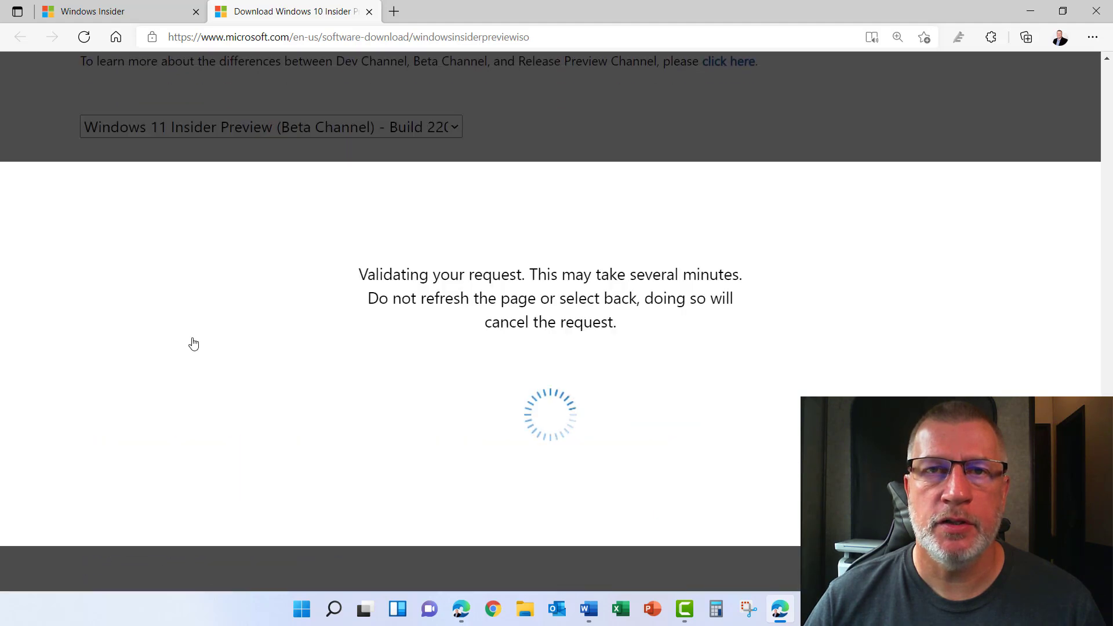
left_click(270, 239)
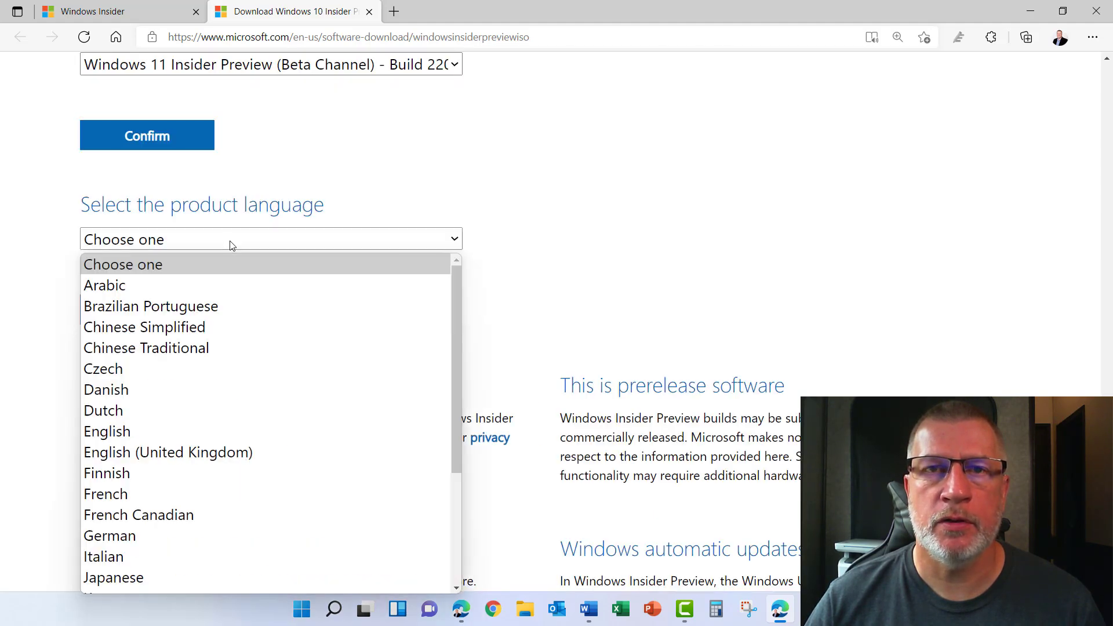
left_click(107, 431)
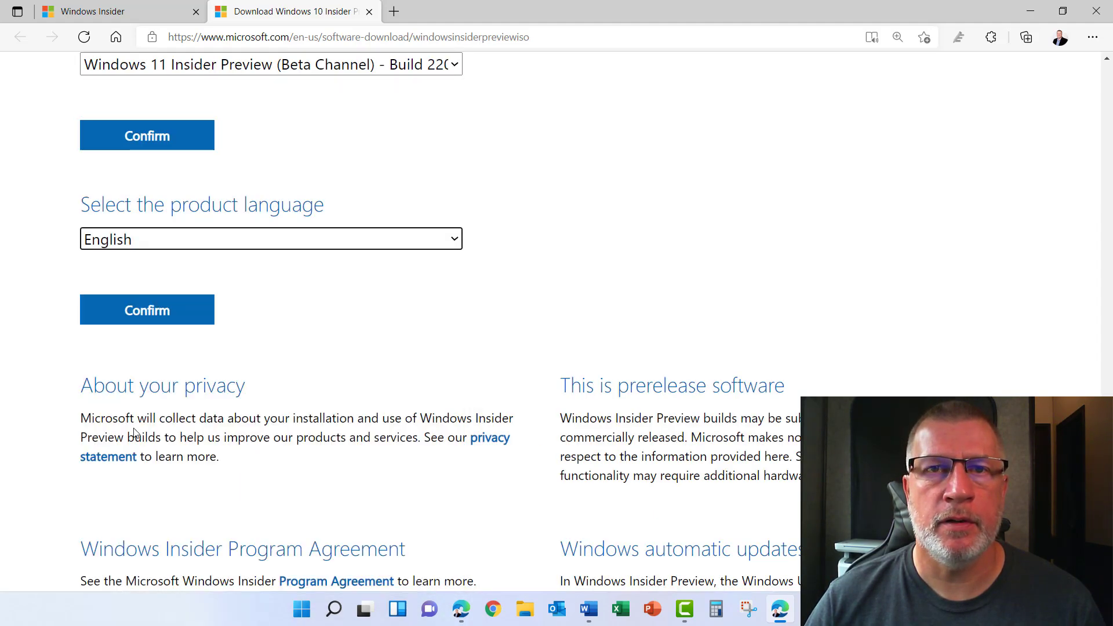
left_click(147, 309)
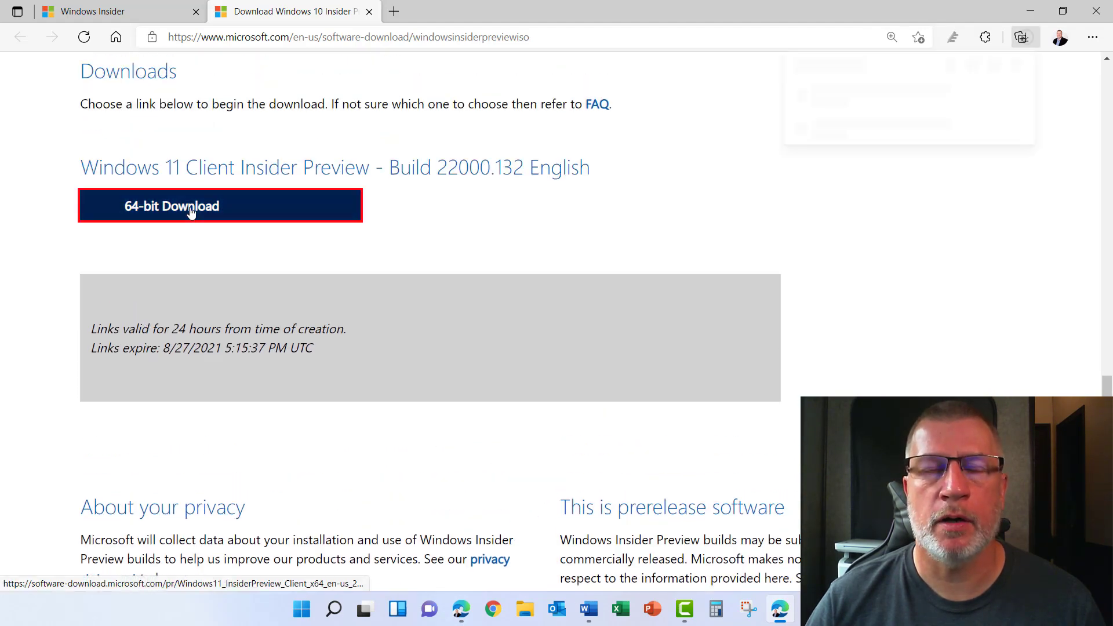
left_click(189, 206)
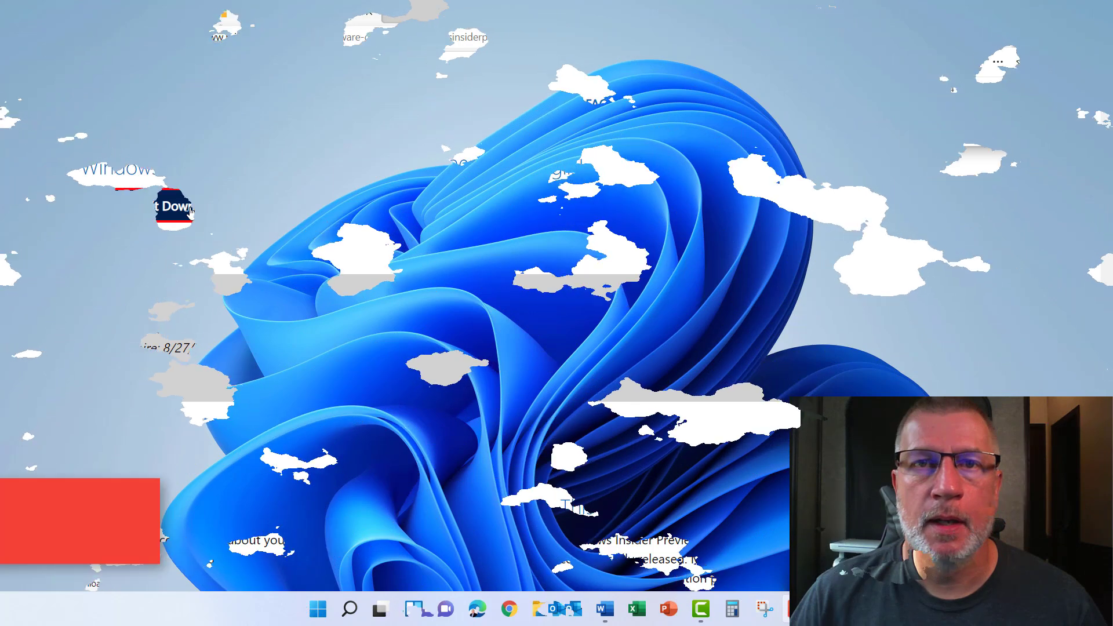